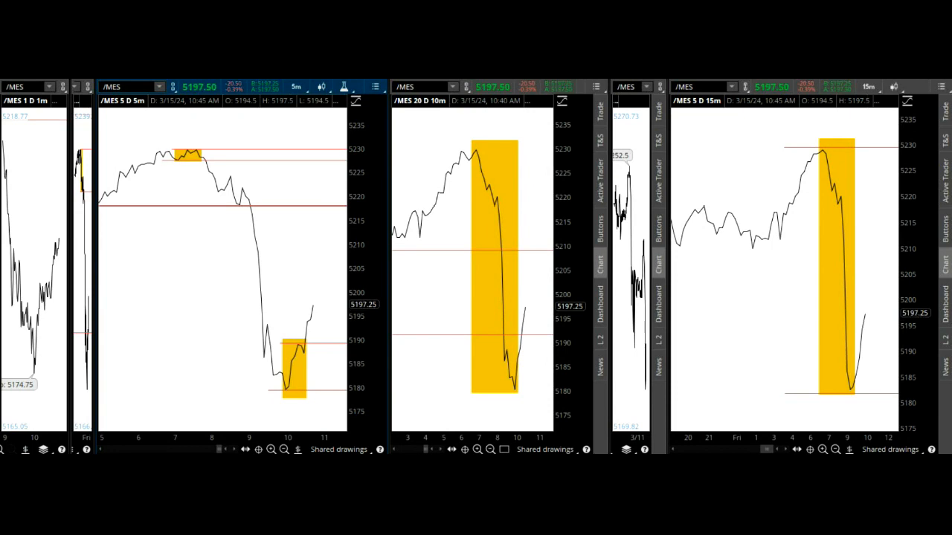
mouse_move(543, 205)
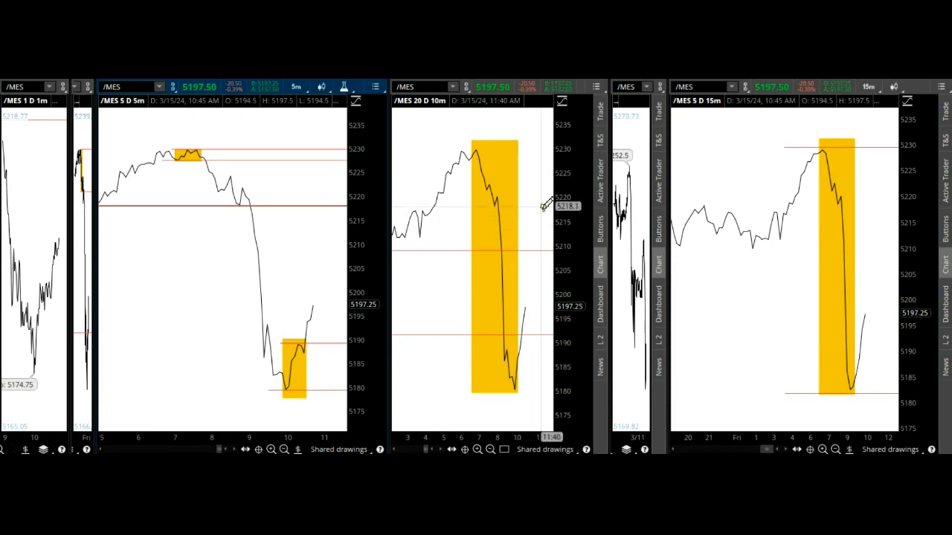
mouse_move(491, 192)
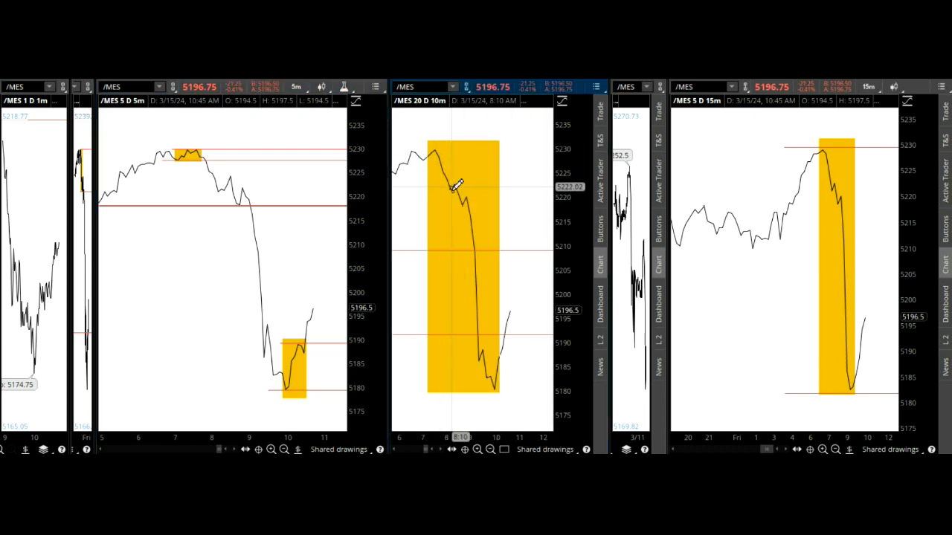
mouse_move(476, 354)
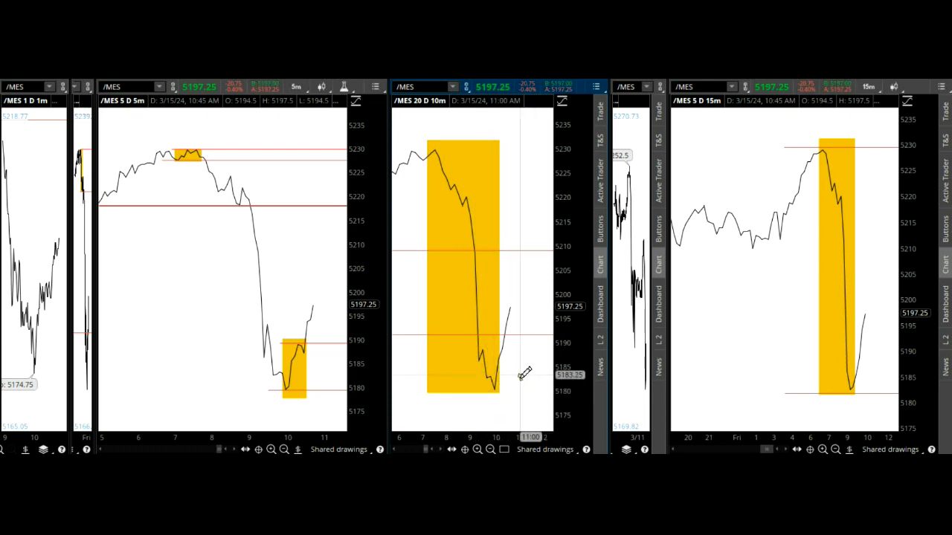
mouse_move(494, 380)
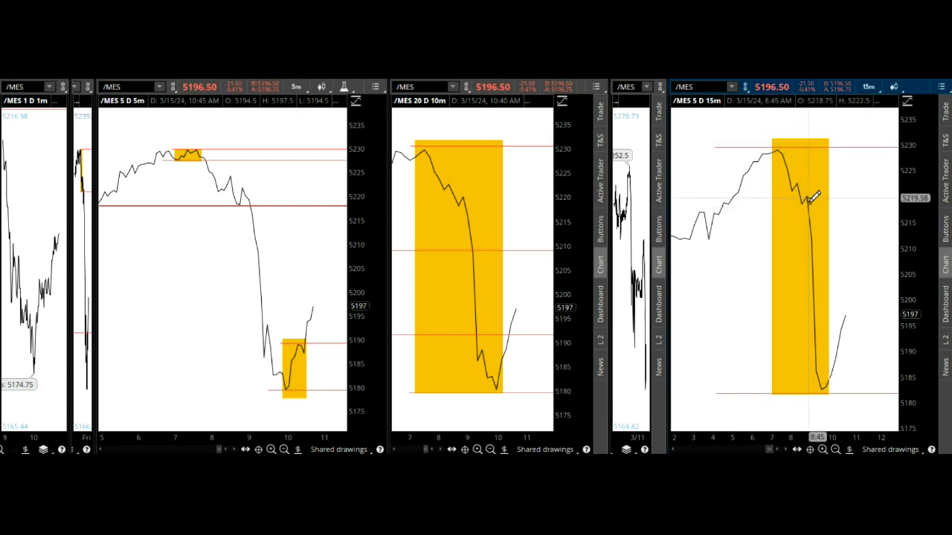
mouse_move(801, 182)
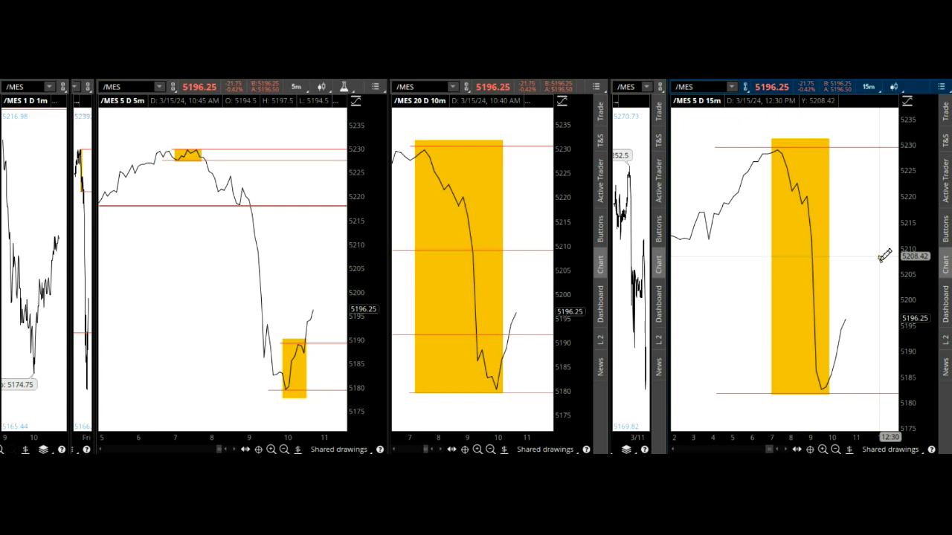
mouse_move(798, 311)
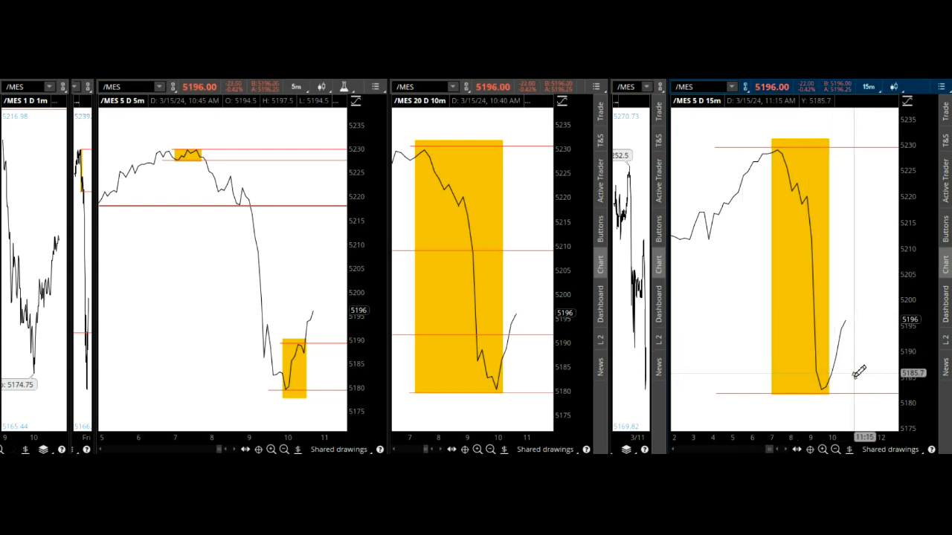
mouse_move(262, 226)
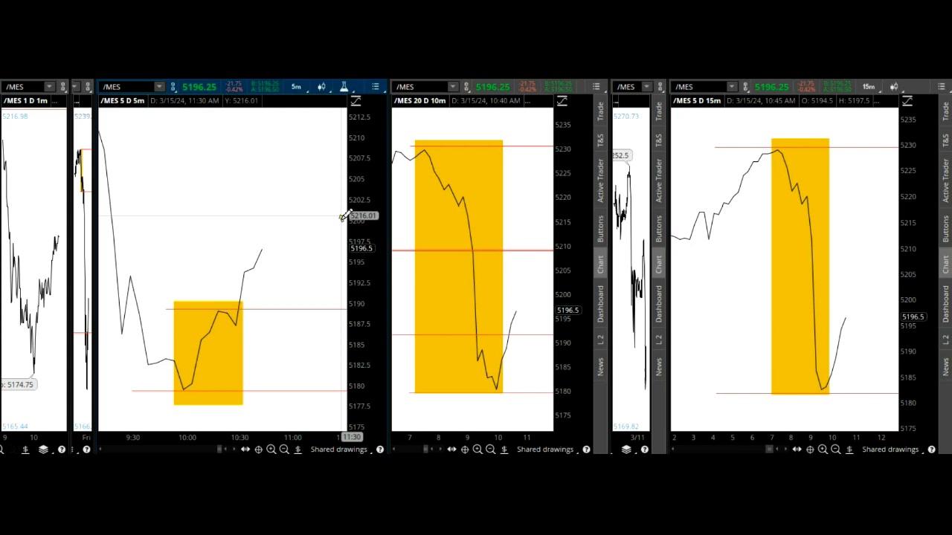
mouse_move(291, 265)
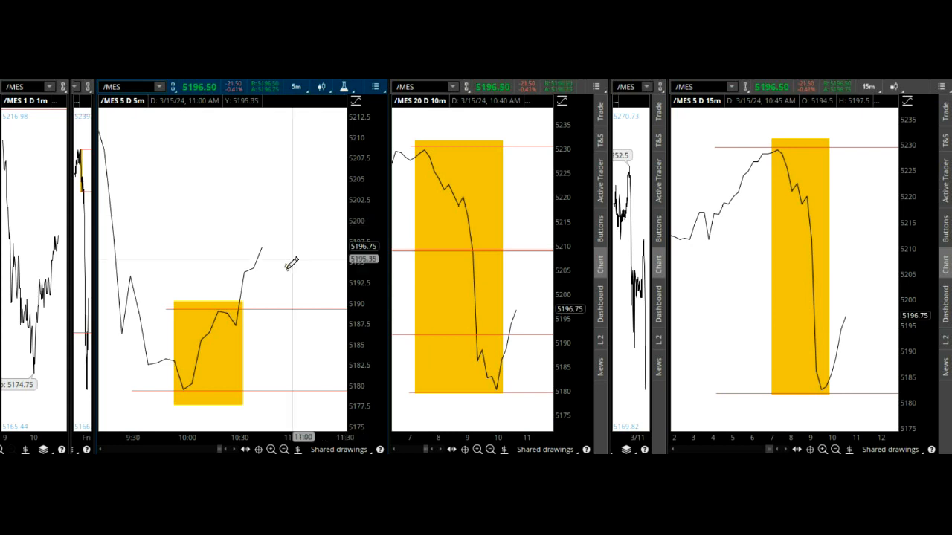
mouse_move(218, 313)
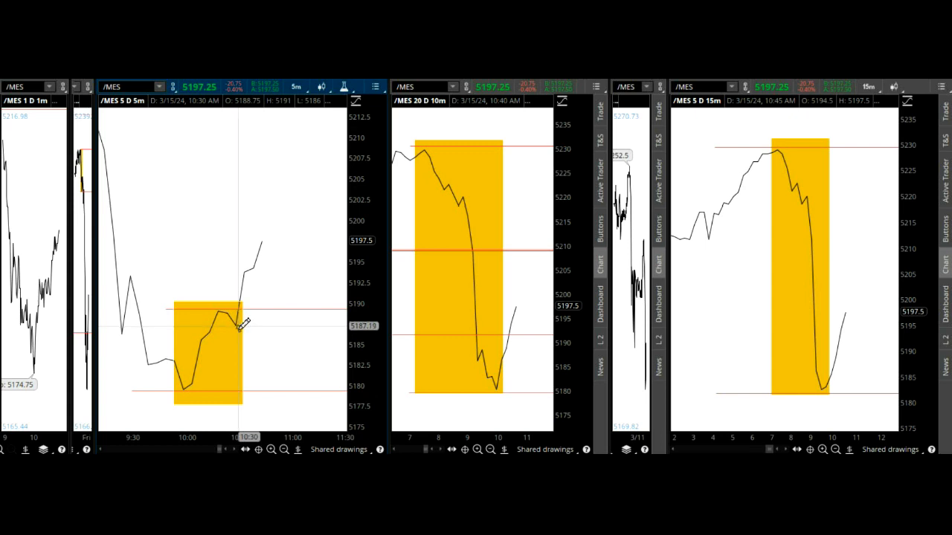
mouse_move(241, 324)
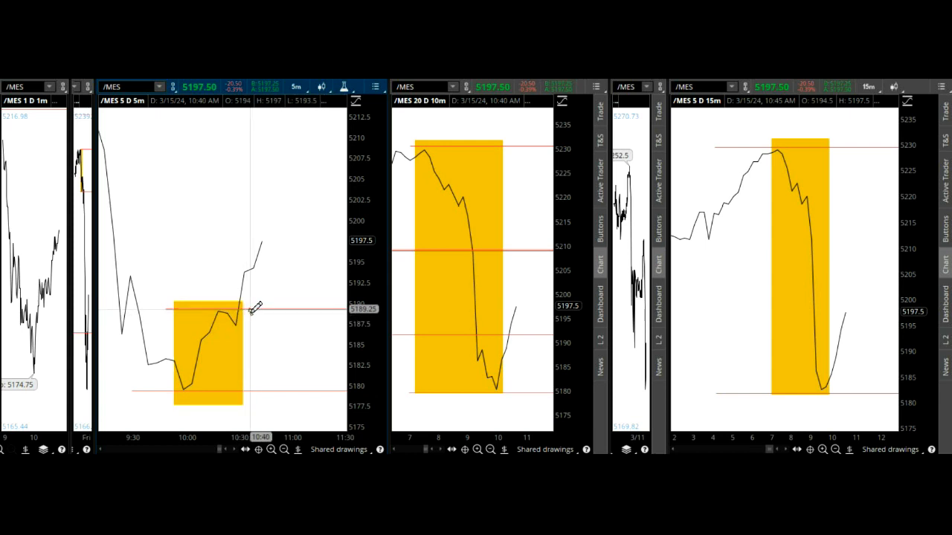
mouse_move(320, 195)
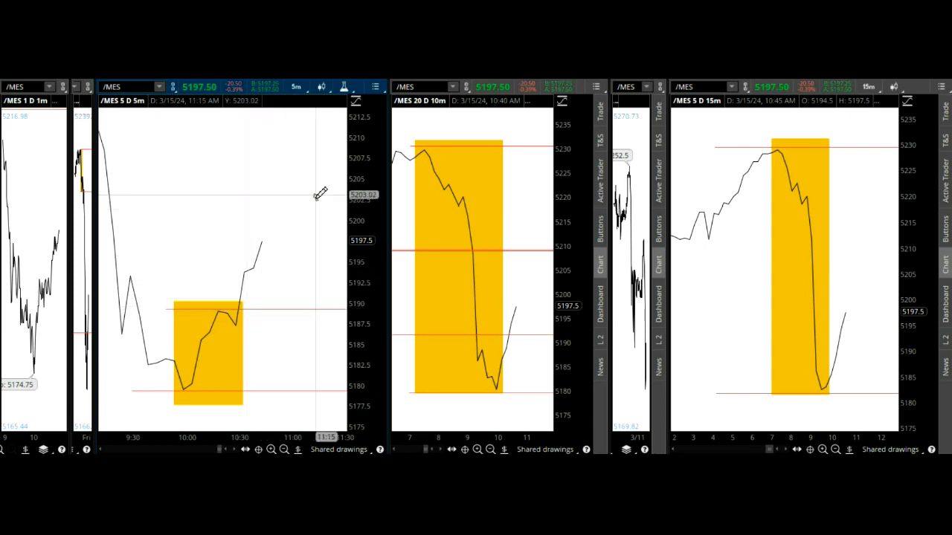
mouse_move(186, 167)
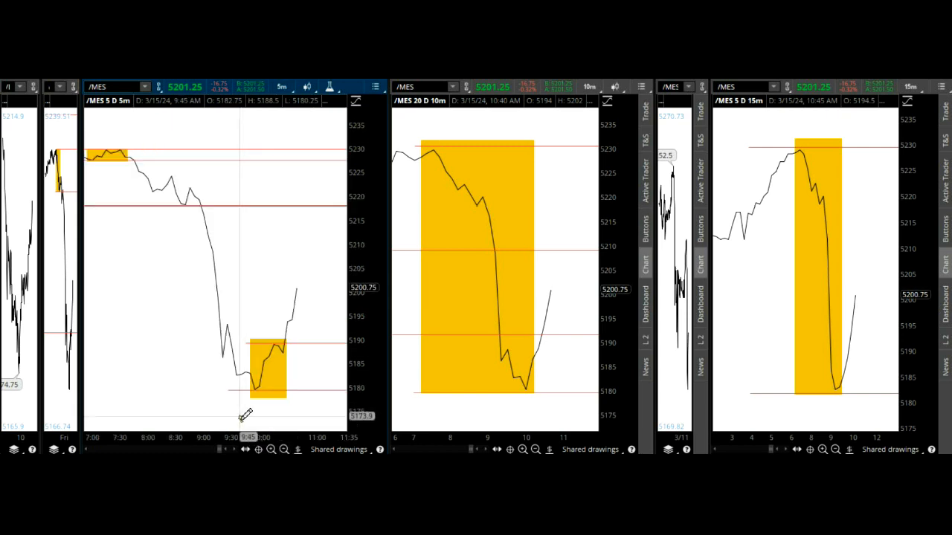
Step: Zoom the 5-minute /MES chart to the 9:45–10:45 stretch around the bottom box
left_click_drag(245, 417, 301, 297)
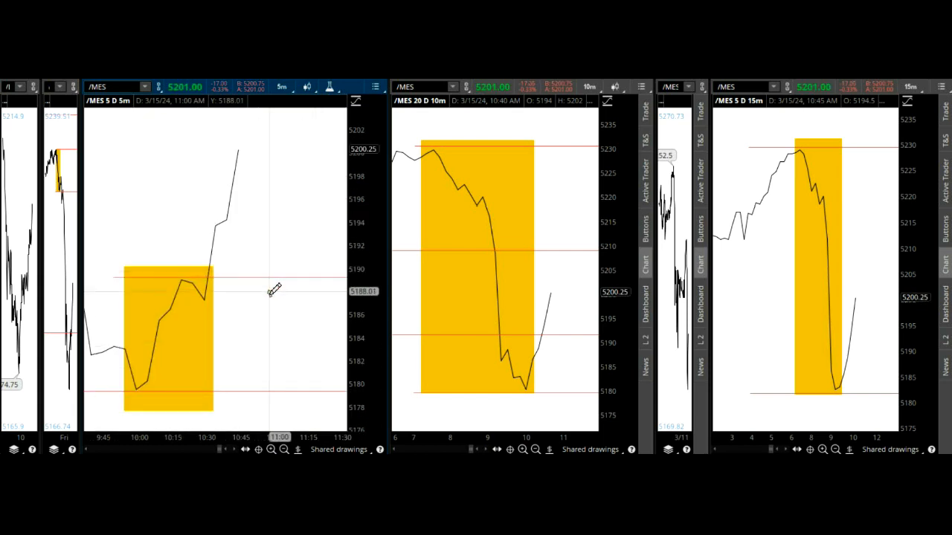
mouse_move(280, 277)
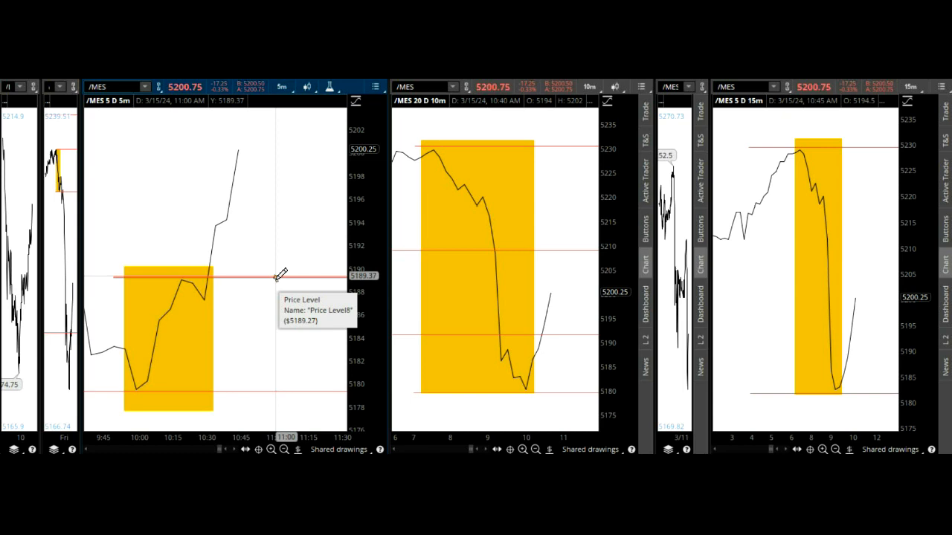
mouse_move(521, 315)
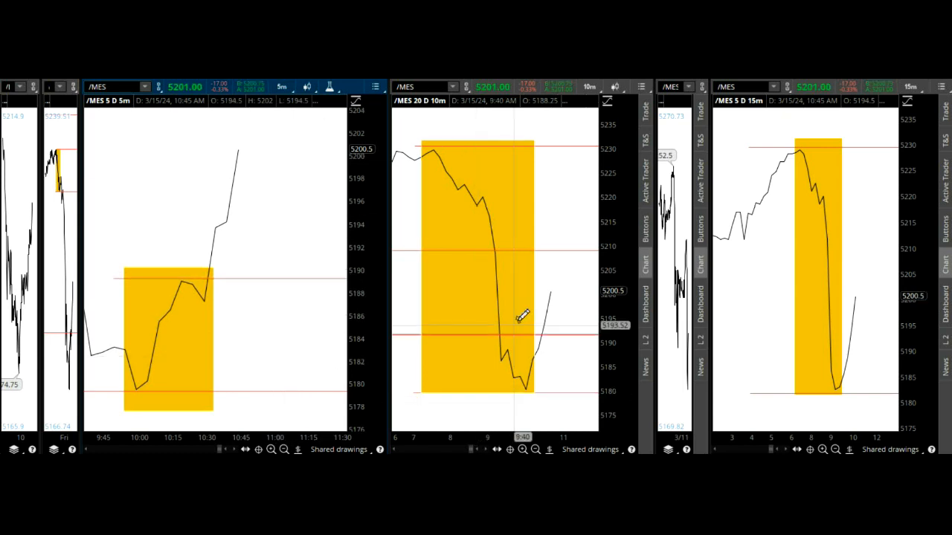
mouse_move(513, 227)
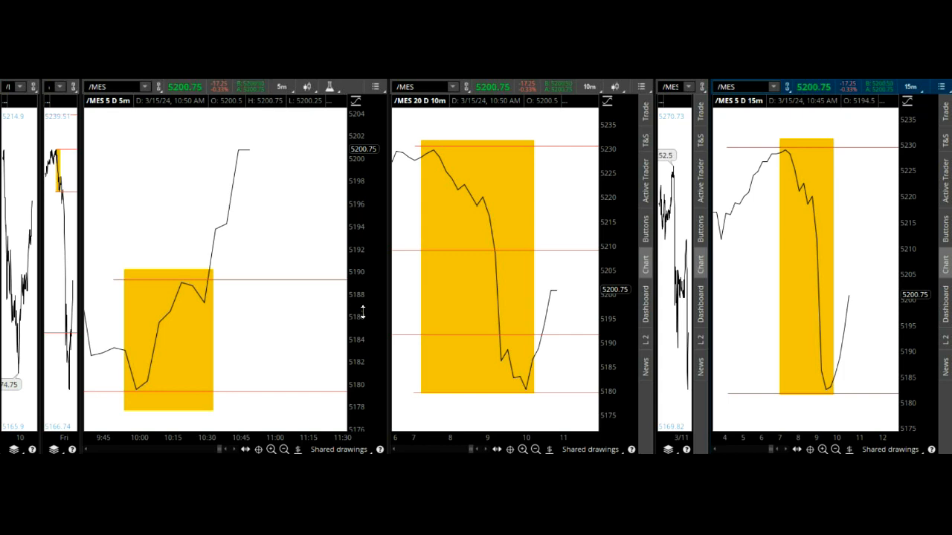
mouse_move(363, 312)
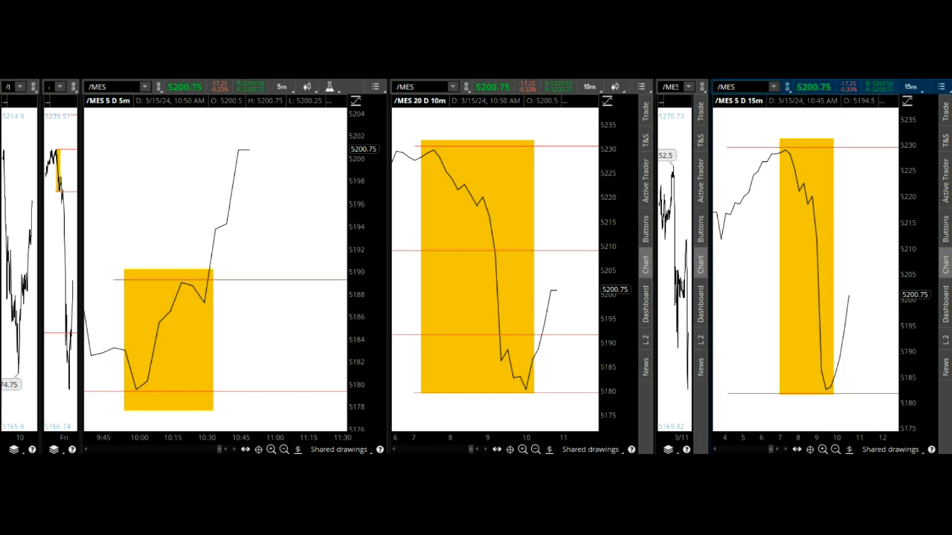